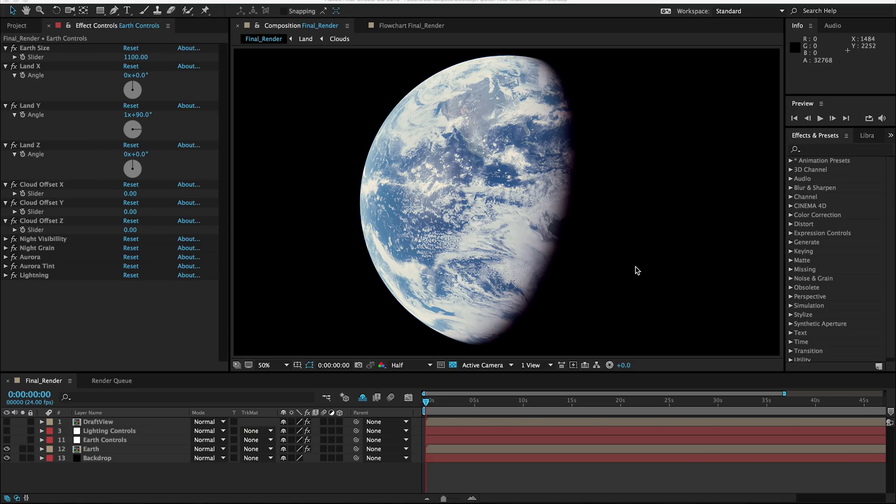
mouse_move(284, 336)
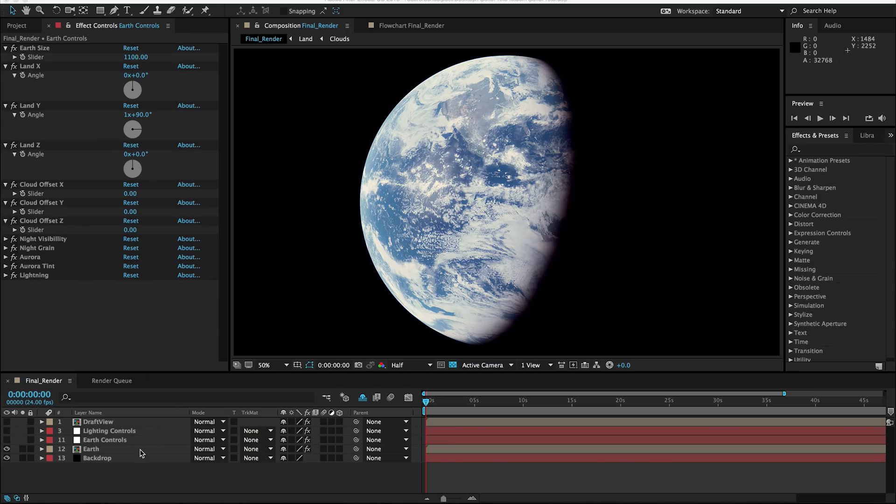
Hide the black Backdrop layer in Final_Render so the globe sits on transparency.
left_click(97, 458)
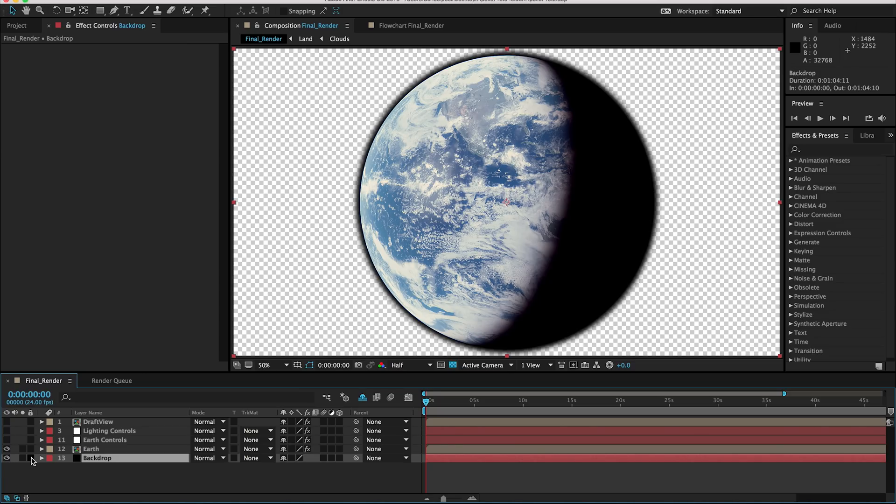
Show the Backdrop again and inspect Earth Controls, Lighting Controls and DraftView effects.
left_click(7, 458)
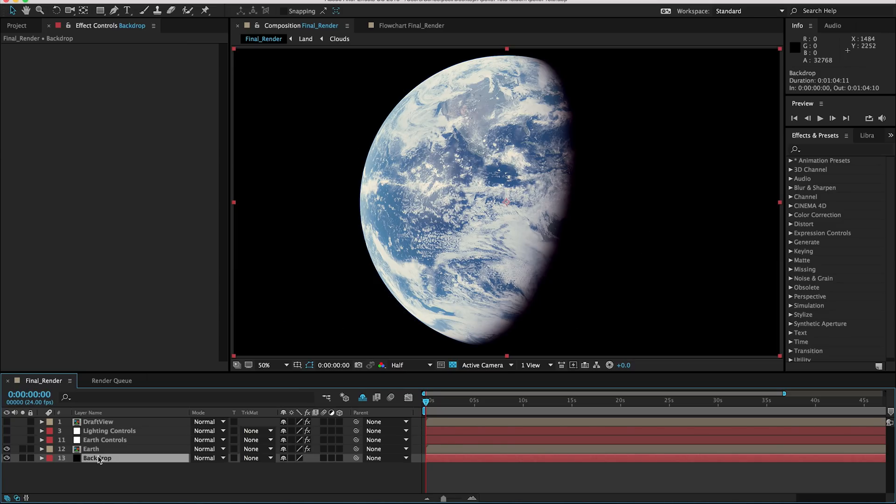
left_click(90, 449)
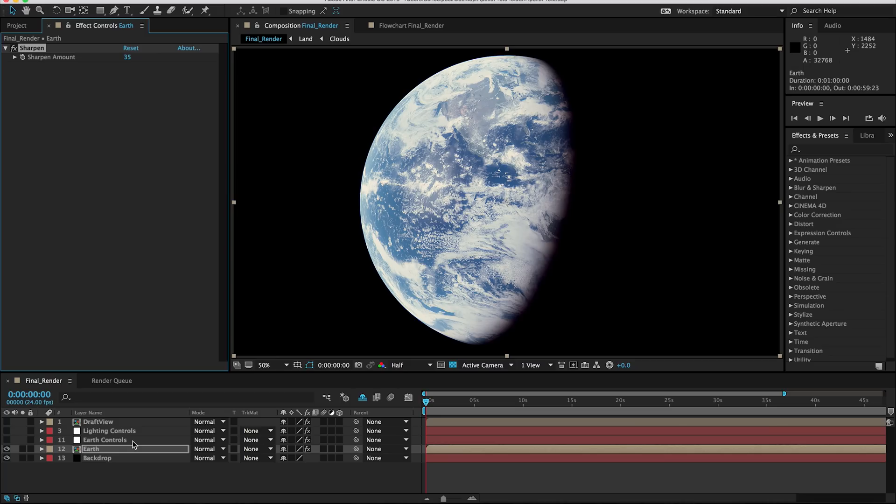
left_click(104, 439)
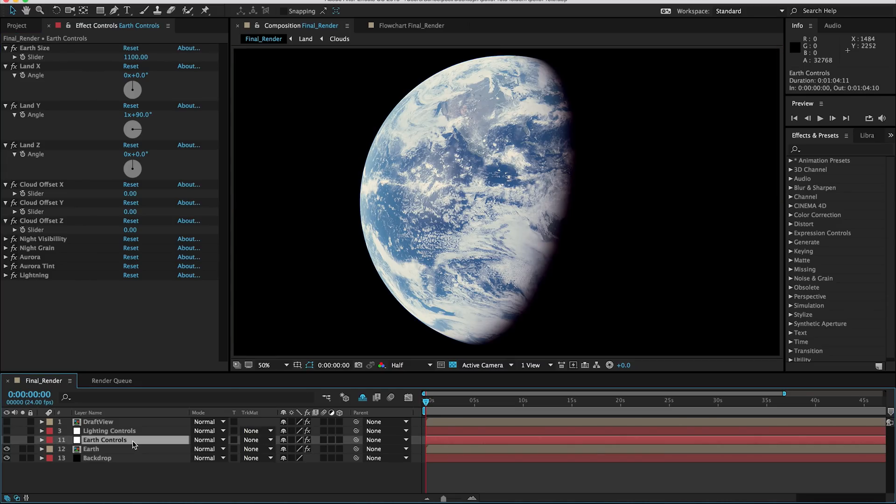
mouse_move(81, 56)
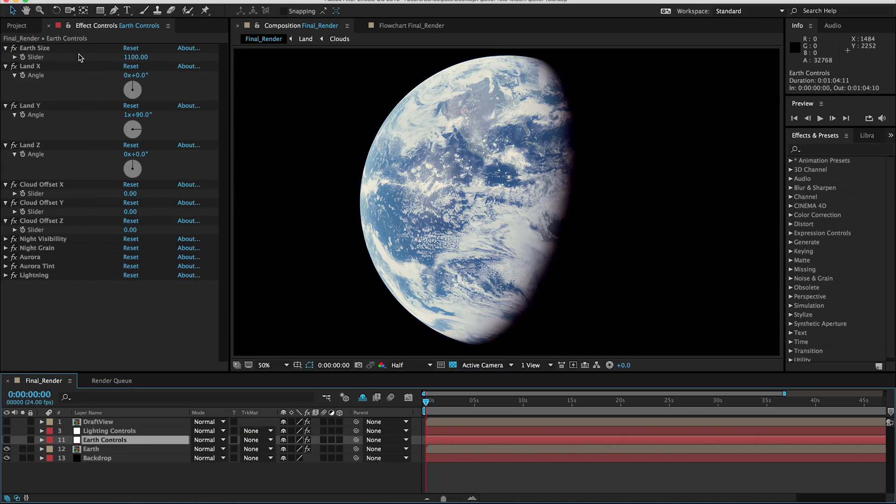
mouse_move(86, 122)
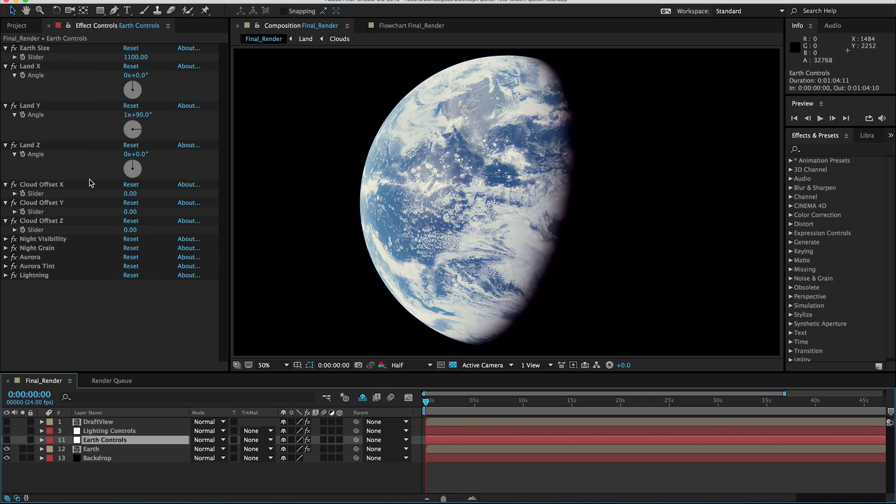
left_click(110, 430)
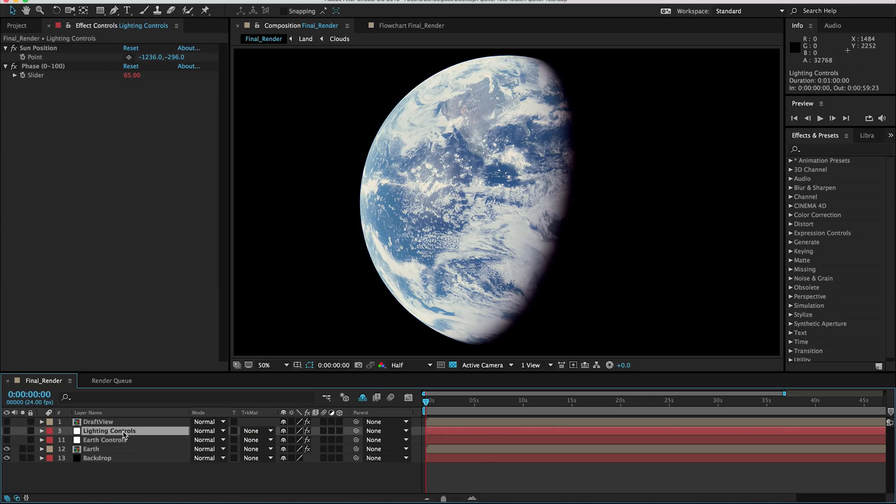
mouse_move(97, 262)
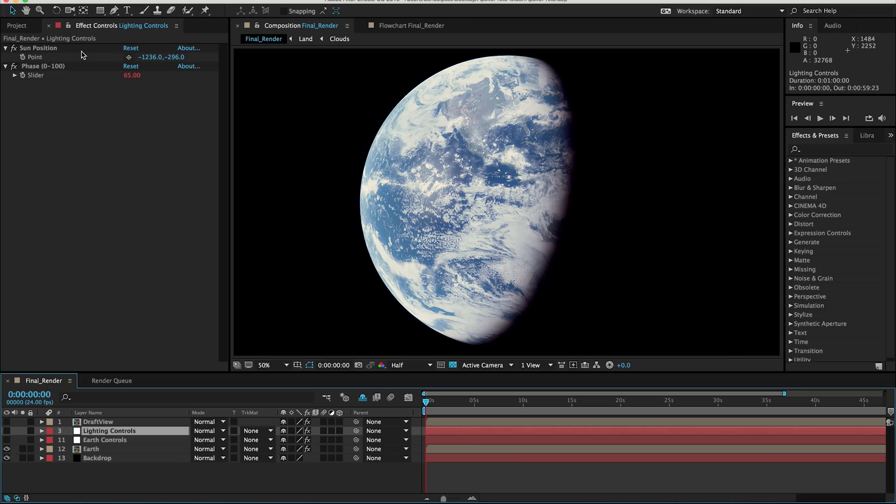
mouse_move(84, 82)
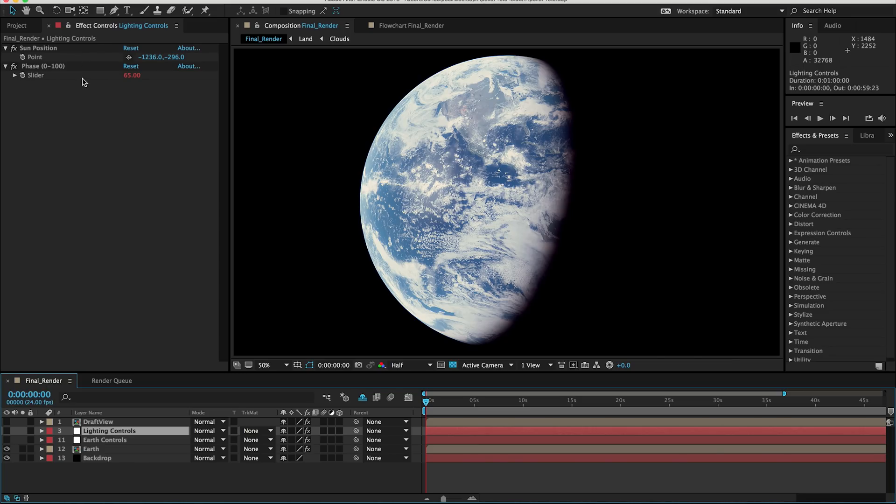
mouse_move(74, 95)
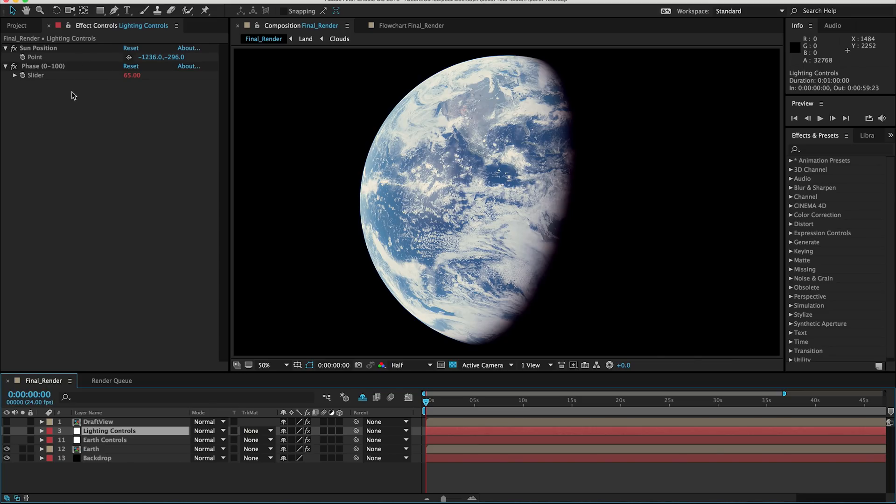
mouse_move(110, 262)
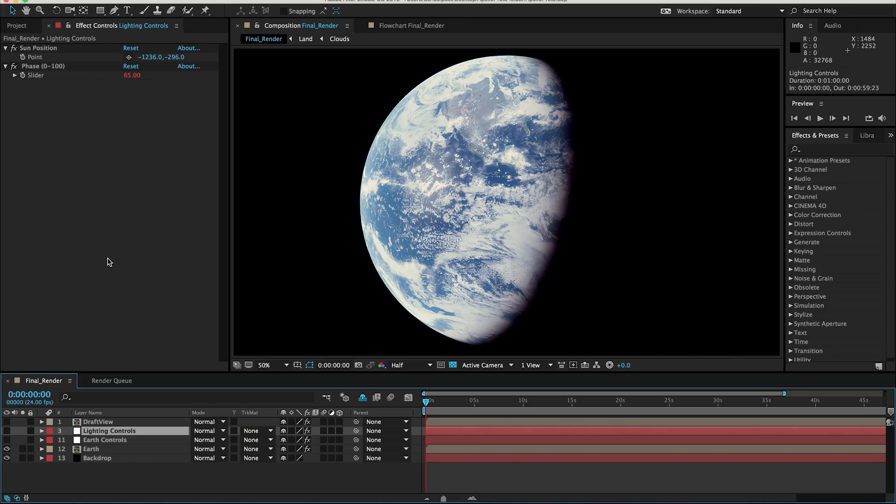
left_click(98, 422)
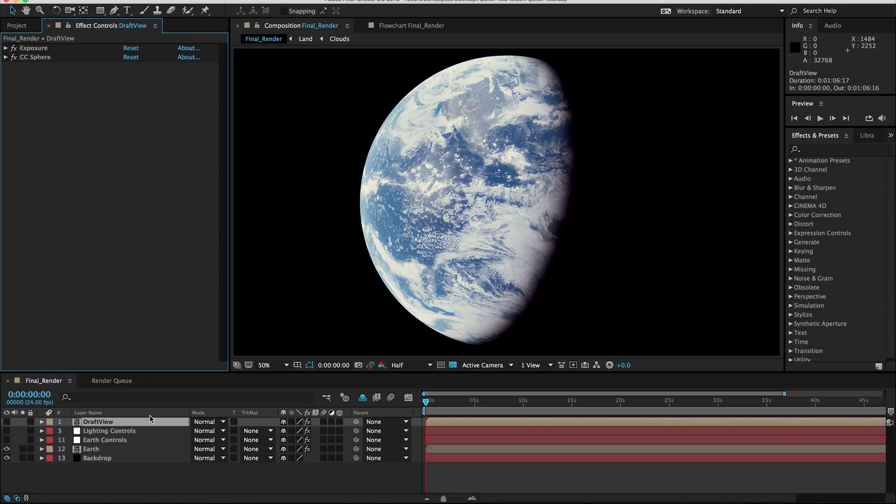
In Earth Controls, set Land Y Angle to 1x+220° and Cloud Offset Y to 110.
left_click(105, 440)
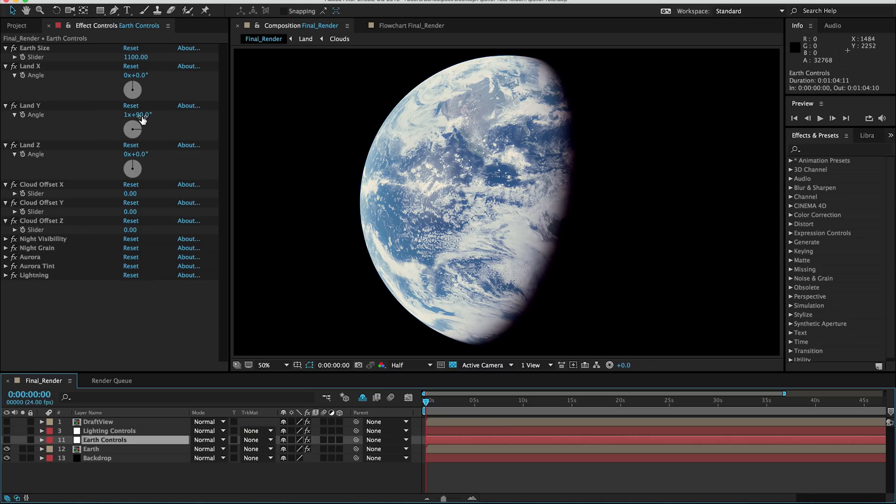
double_click(136, 115)
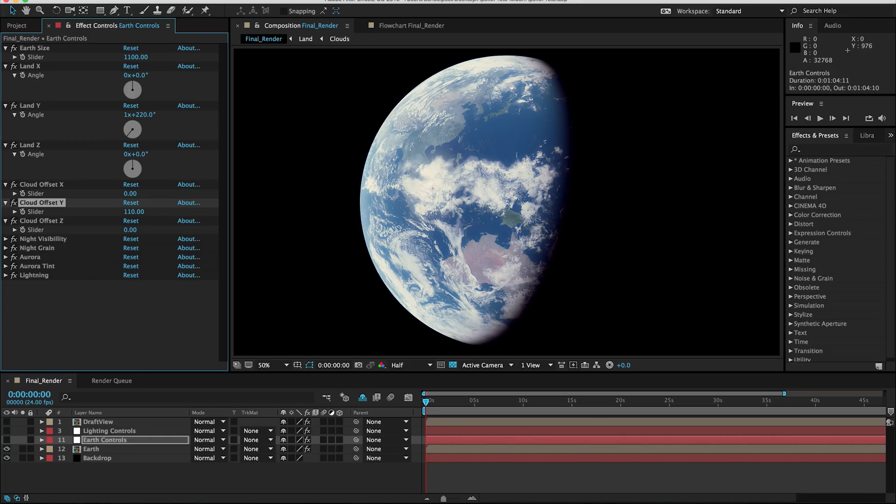
mouse_move(136, 340)
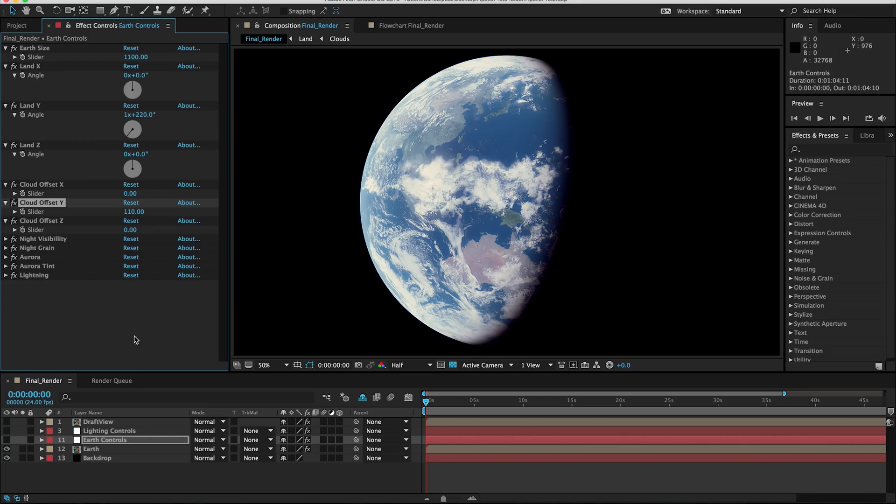
Scrub the Lighting Controls Phase slider to 65 after trying a lower value.
left_click(109, 430)
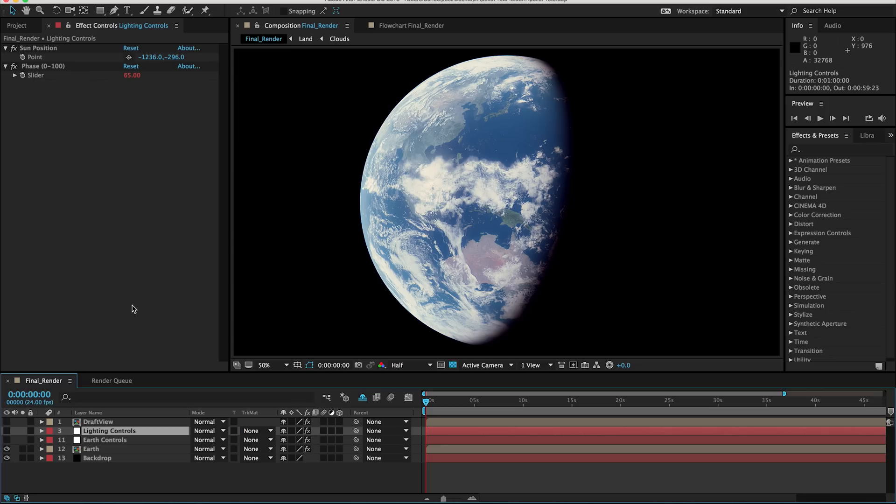
mouse_move(125, 117)
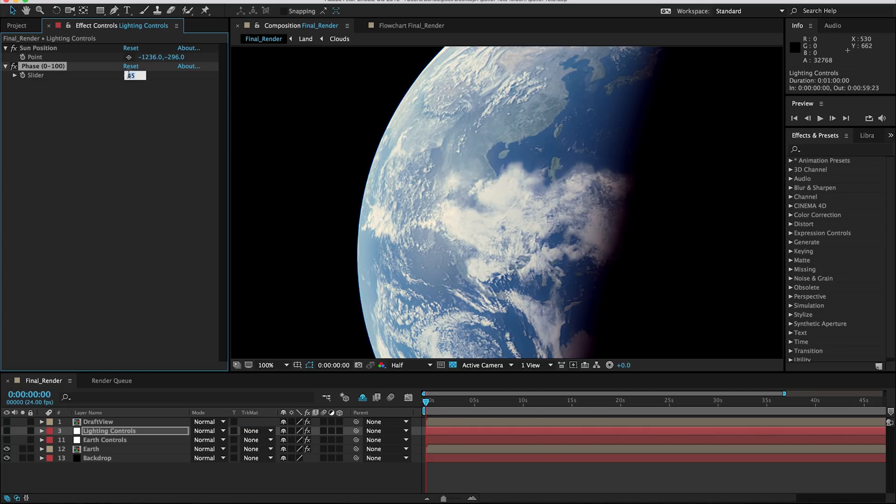
type("100")
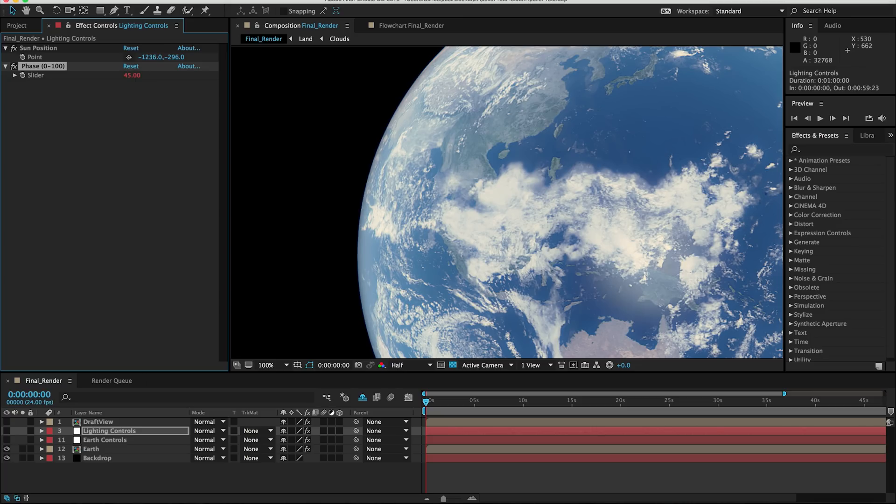
left_click_drag(140, 75, 132, 75)
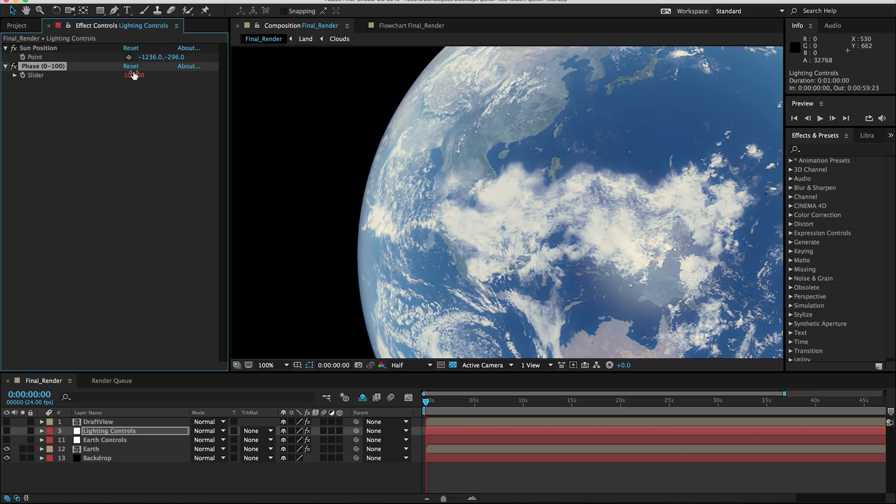
left_click_drag(132, 75, 148, 75)
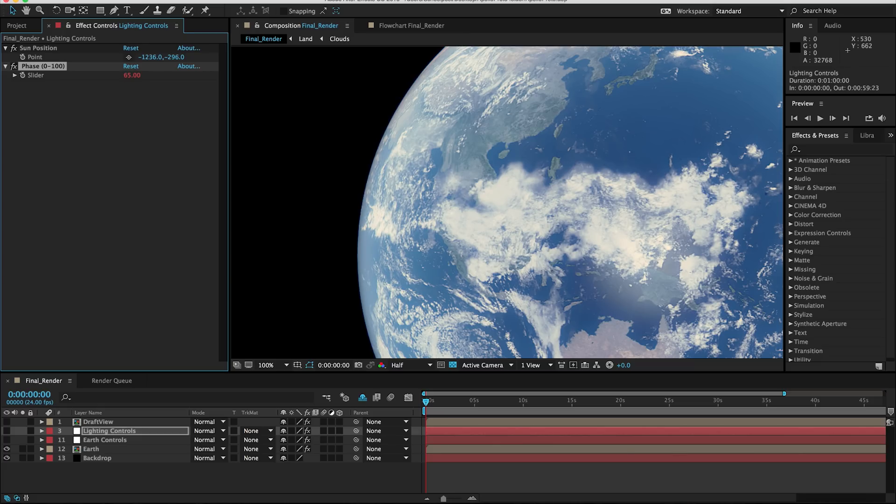
left_click(265, 365)
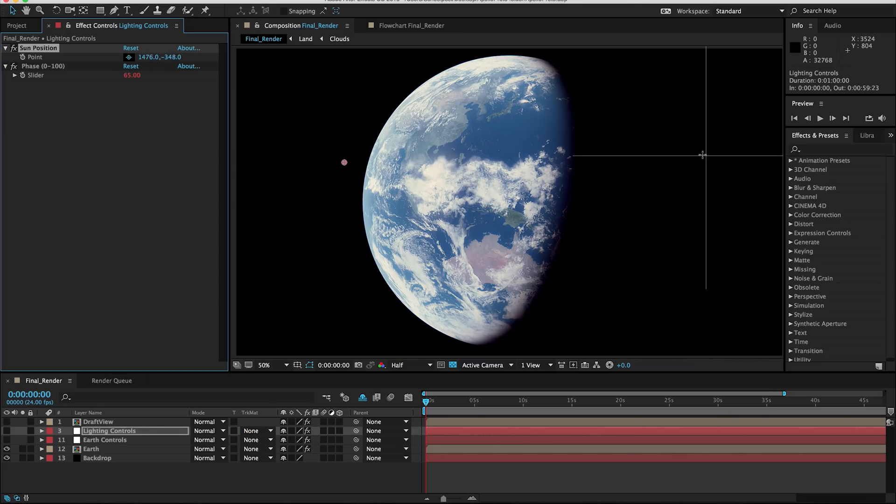
Drag the Sun Position point right of the Earth, to 1384,-352.
left_click_drag(703, 155, 693, 155)
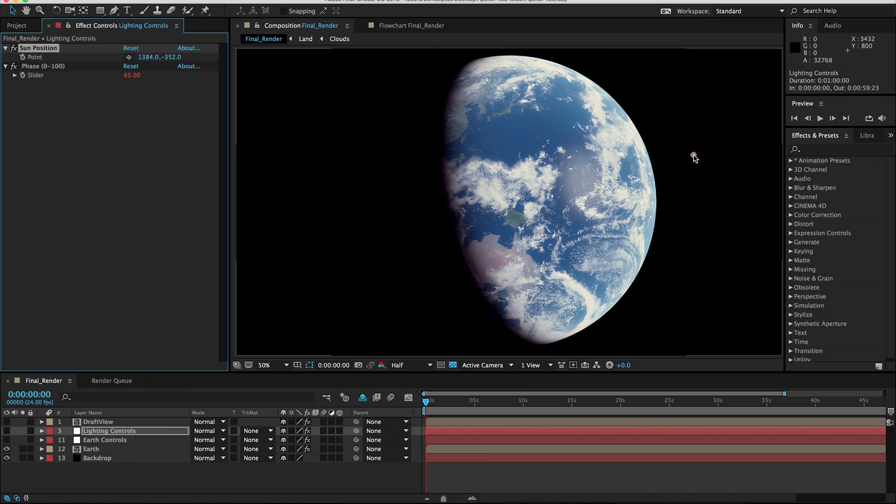
left_click(408, 397)
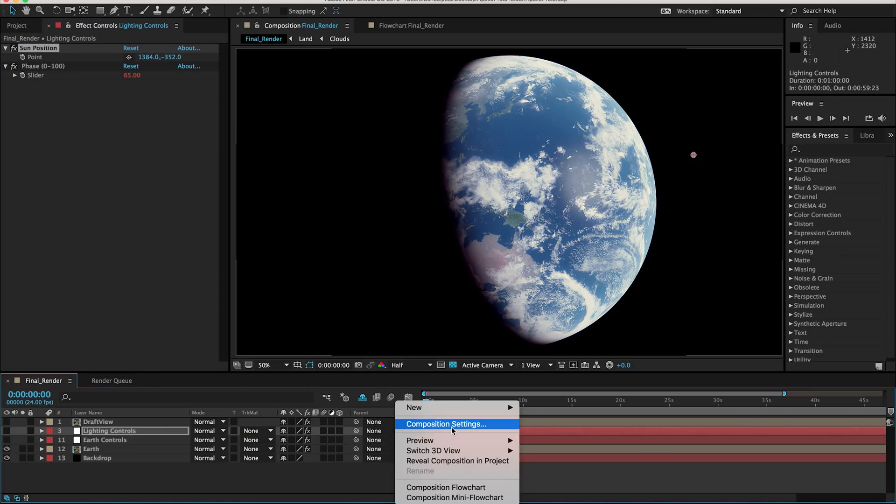
left_click(446, 424)
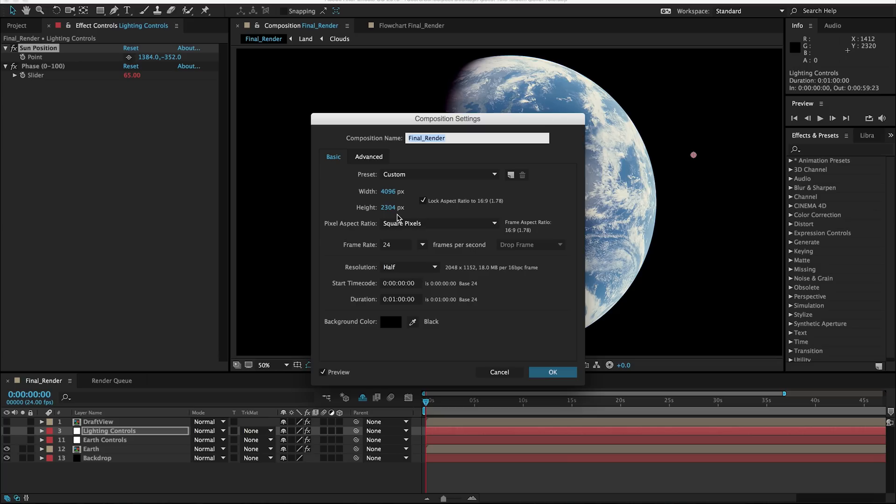
left_click(552, 372)
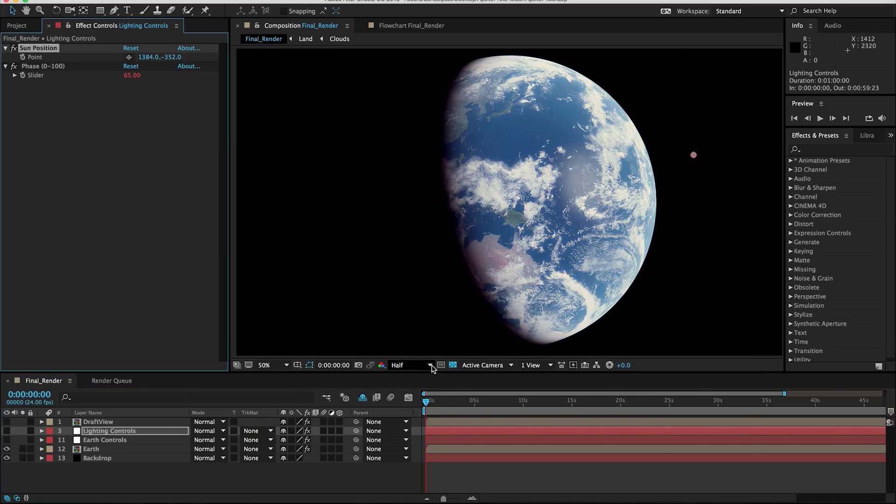
left_click(431, 365)
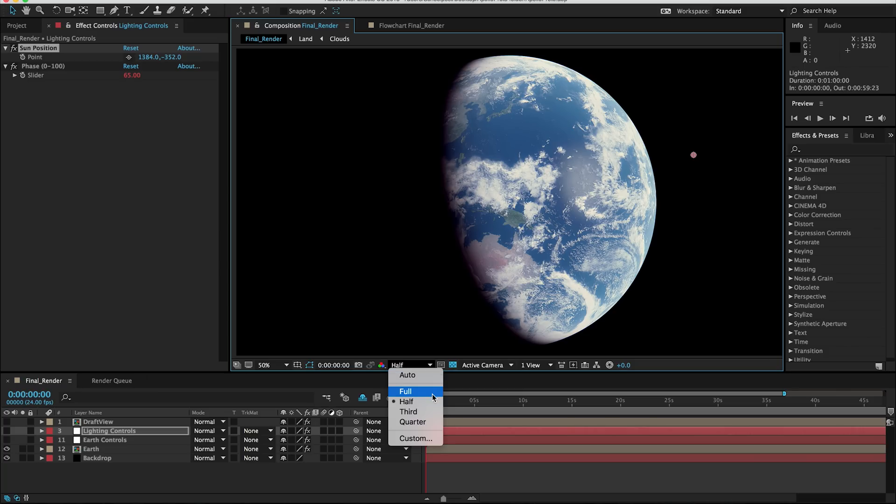
mouse_move(432, 422)
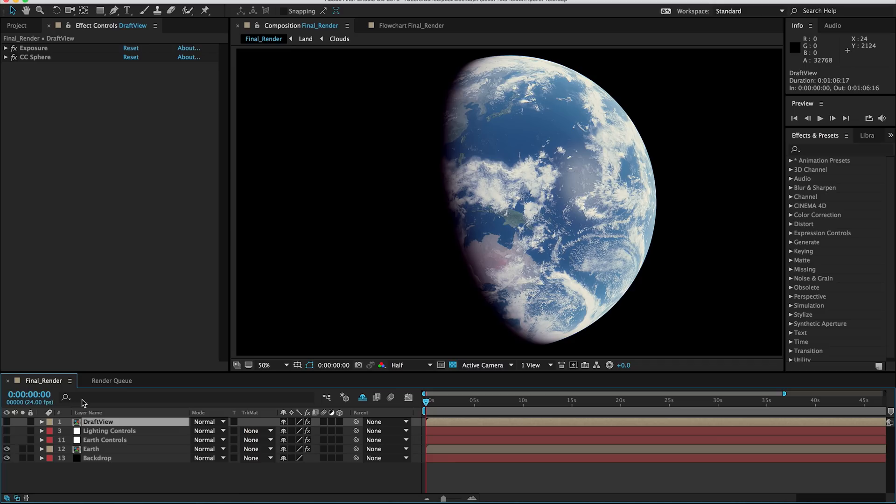
With DraftView shown, drag Sun Position left of the Earth to -1540,-232.
left_click(7, 422)
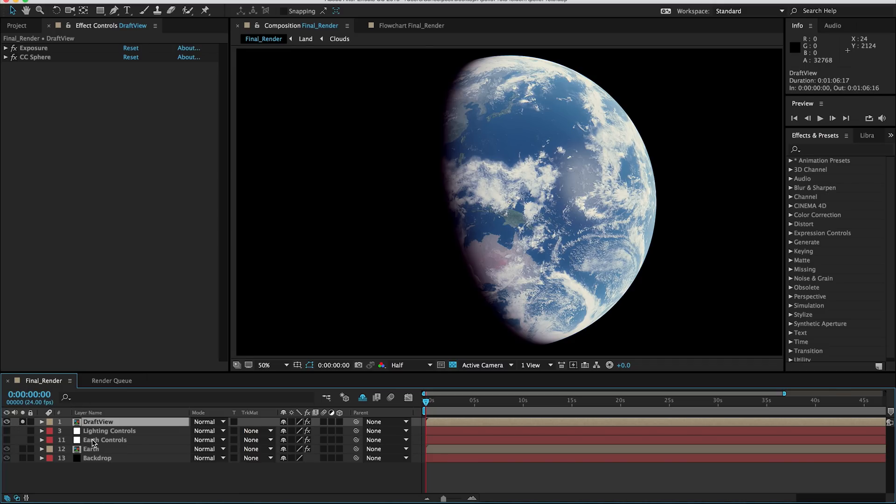
left_click(105, 440)
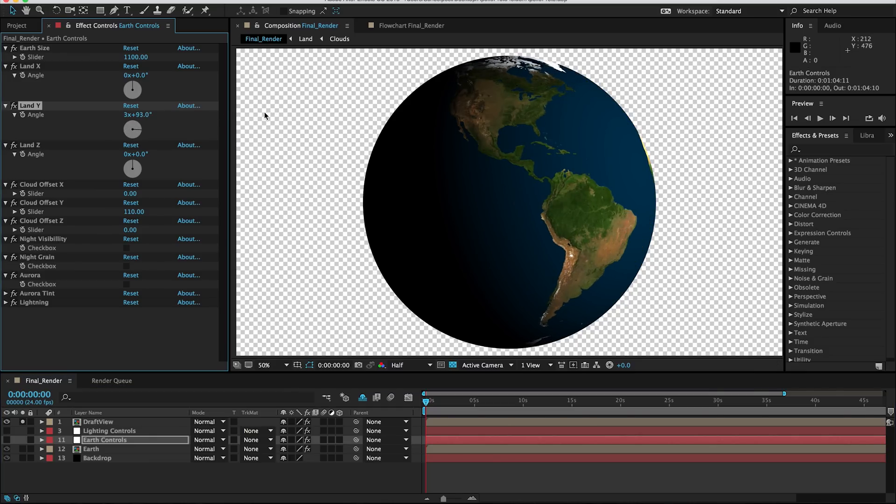
left_click(109, 430)
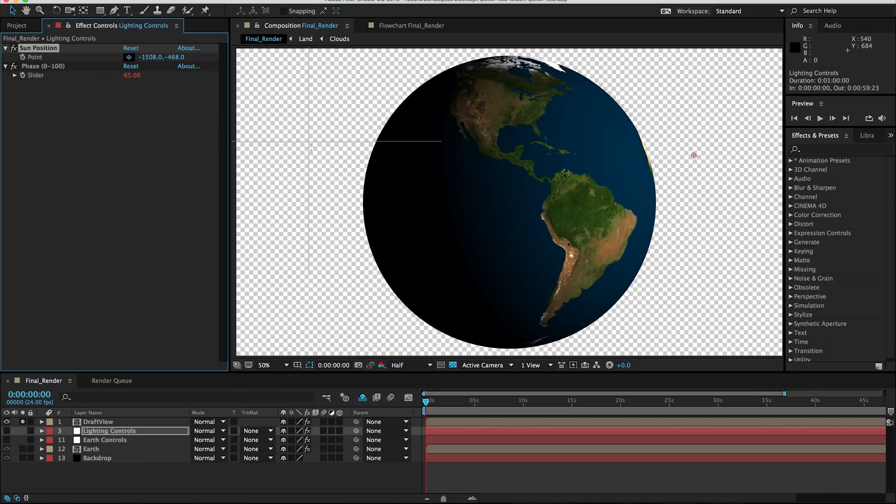
left_click_drag(693, 155, 303, 173)
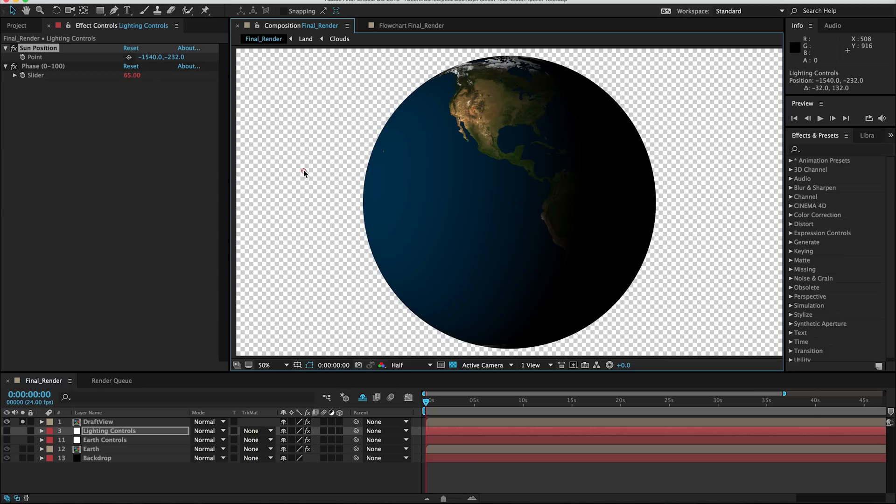
mouse_move(61, 369)
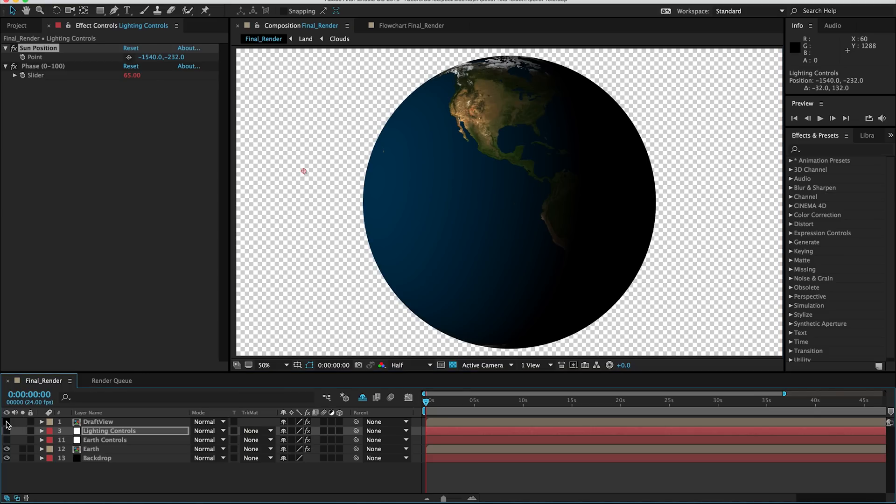
left_click(104, 440)
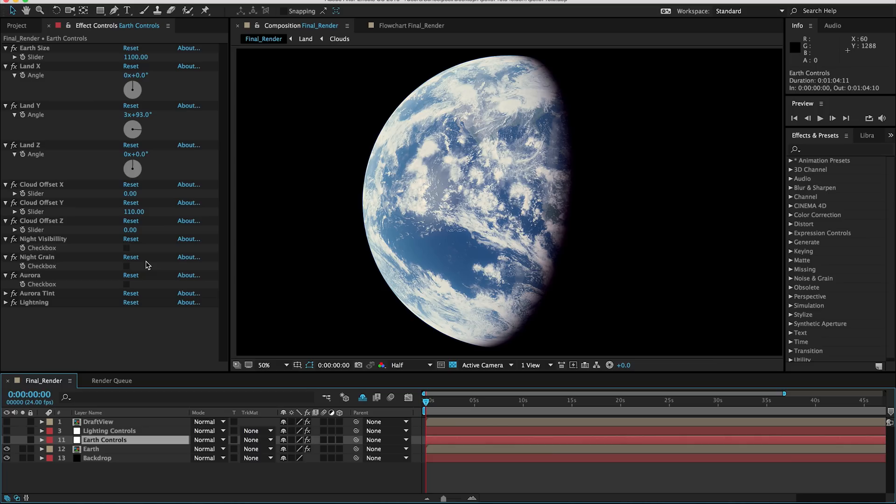
Set Cloud Offset Y to 0 and enable Night Visibility, Night Grain and Aurora.
left_click(126, 248)
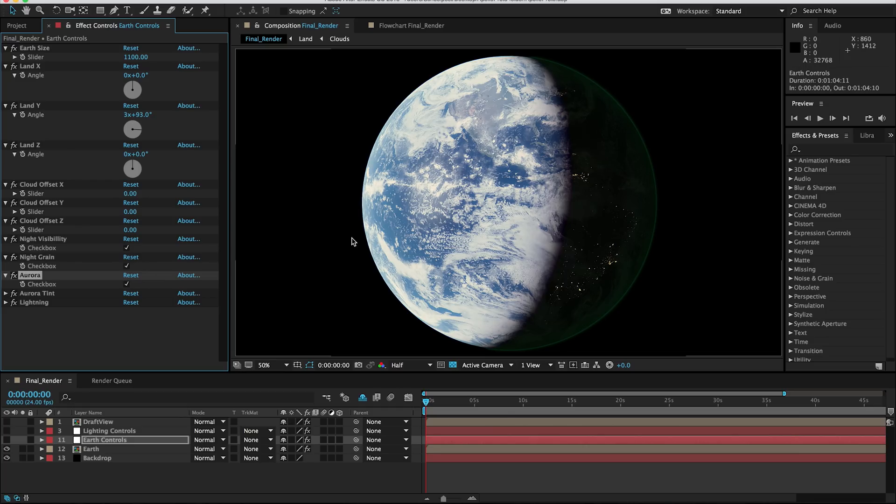
mouse_move(328, 288)
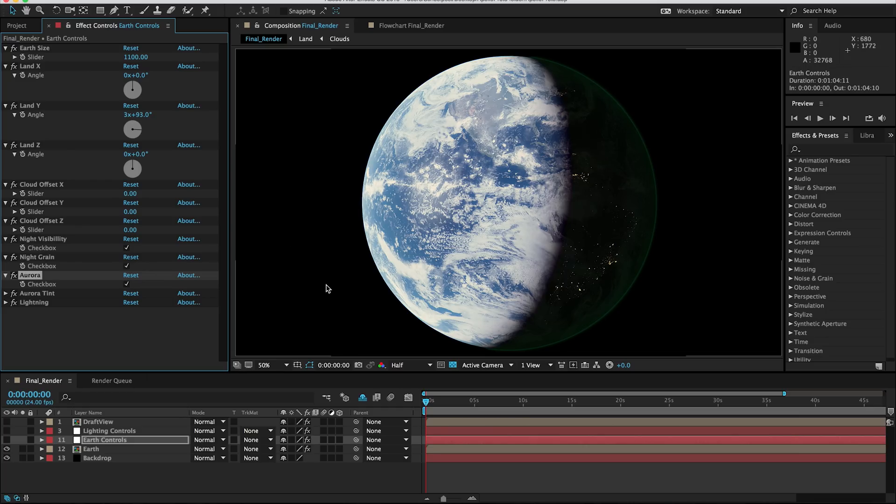